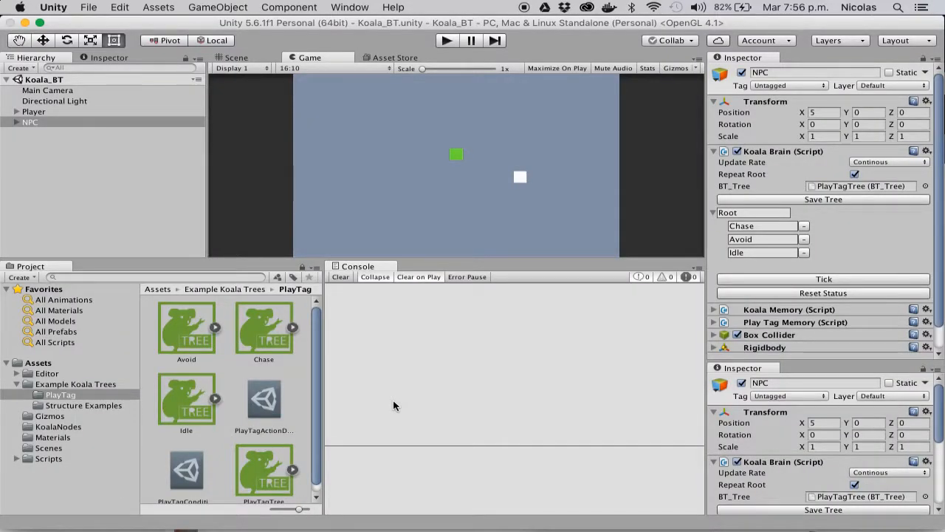
mouse_move(456, 406)
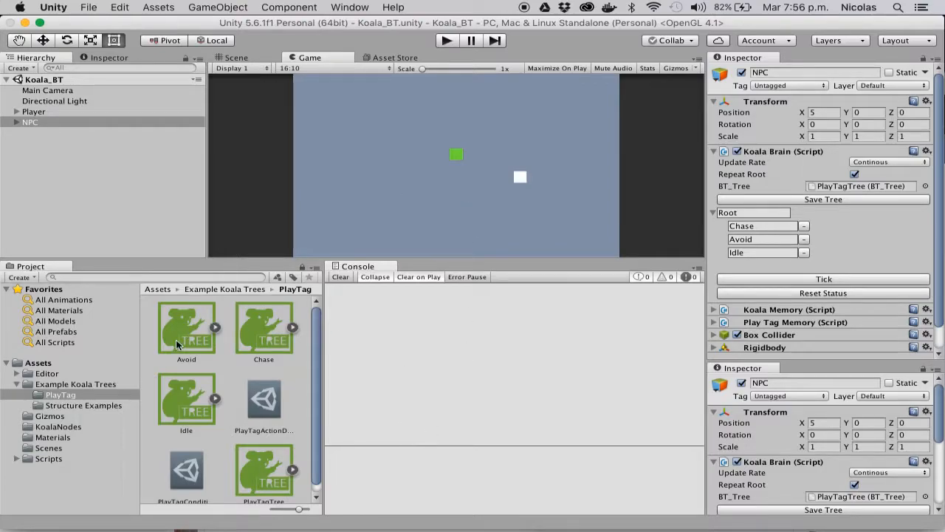
mouse_move(576, 304)
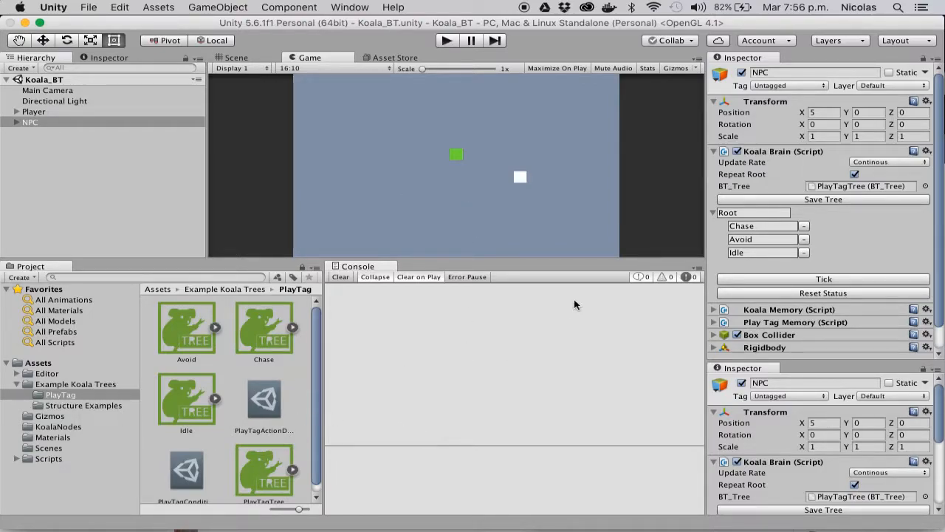
Create a new folder named Tutorial in the top-level Assets folder.
click(446, 40)
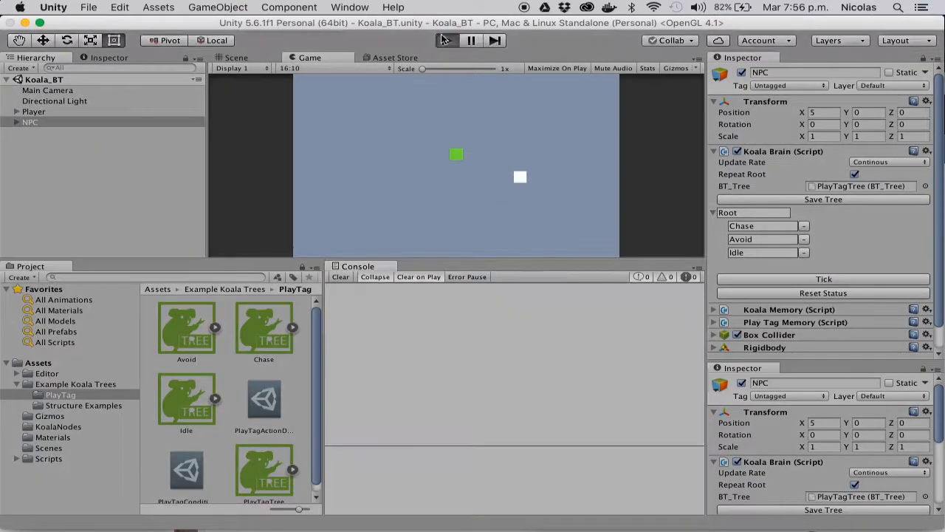
click(446, 40)
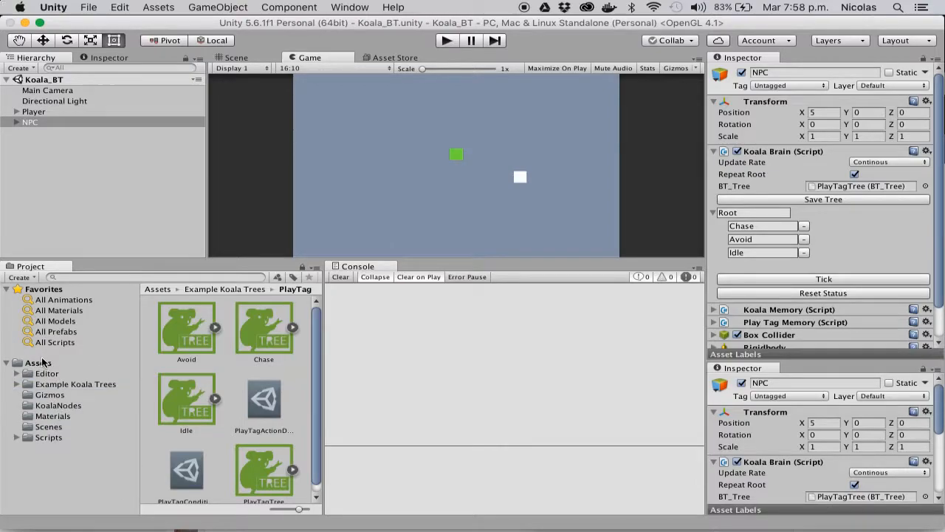
click(38, 362)
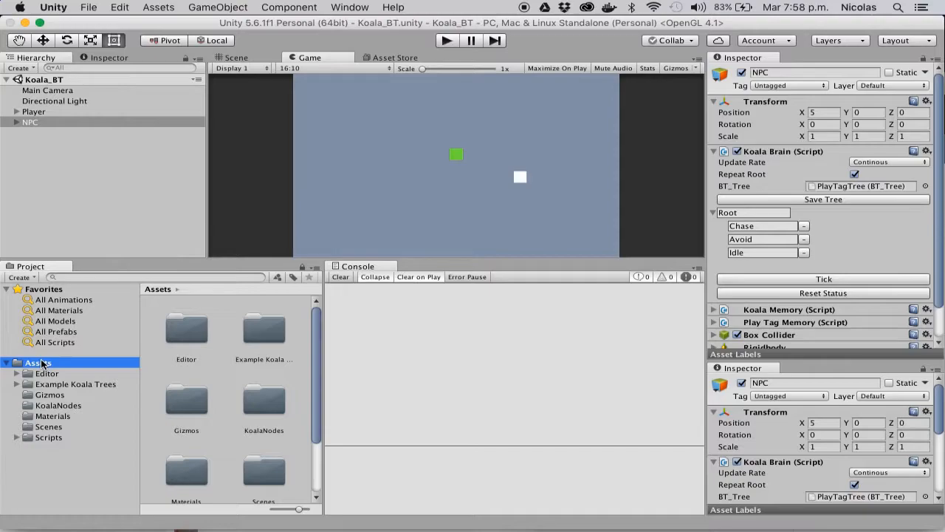
right_click(44, 362)
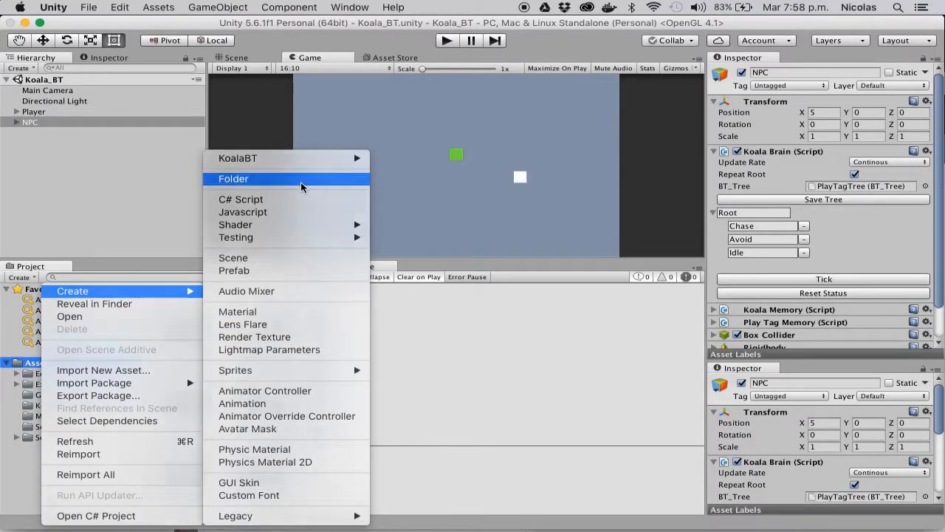
click(233, 178)
text(Tutorial)
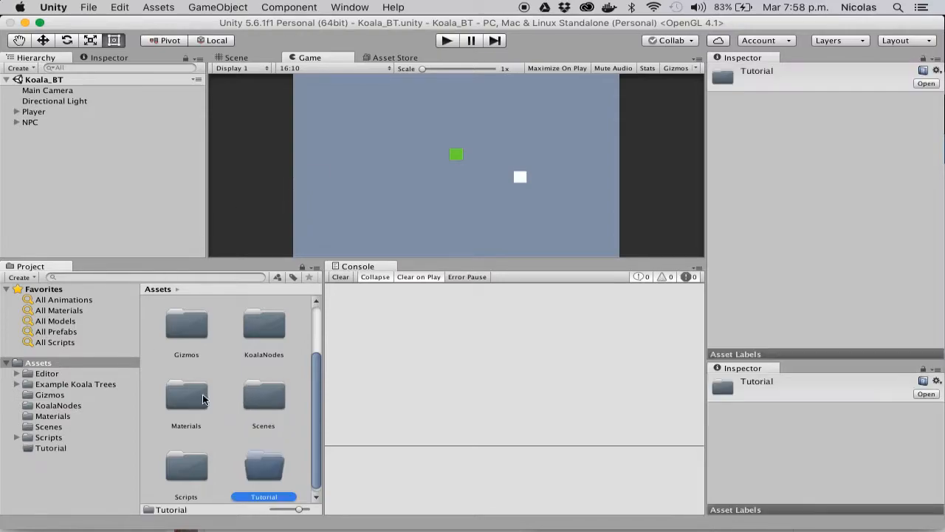
Inside Tutorial, create a new KoalaBT Tree asset.
double_click(262, 467)
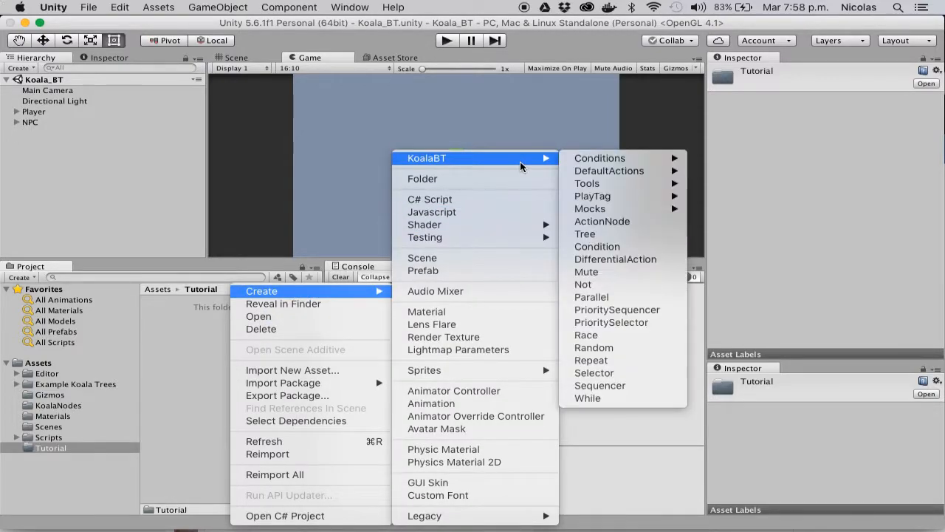
click(585, 233)
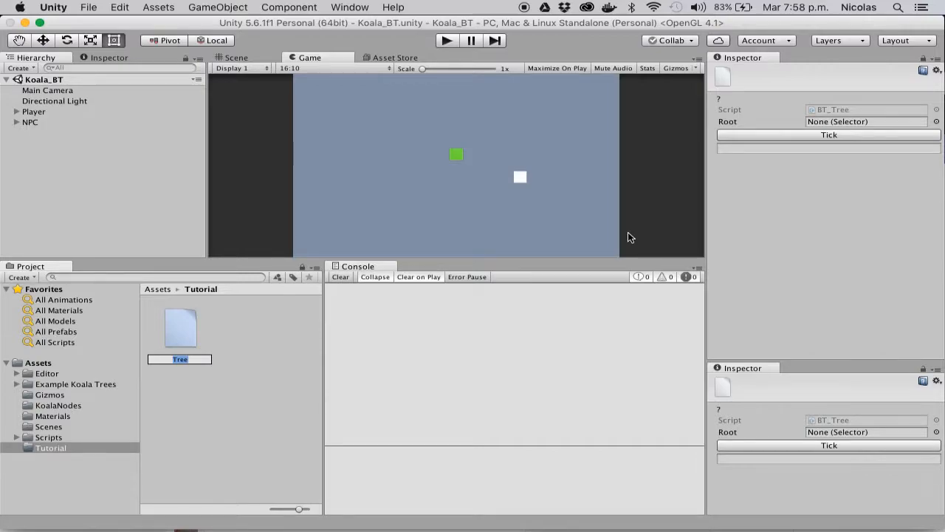
Name the asset Tree and assign it to the NPC's Koala Brain BT_Tree field.
click(180, 328)
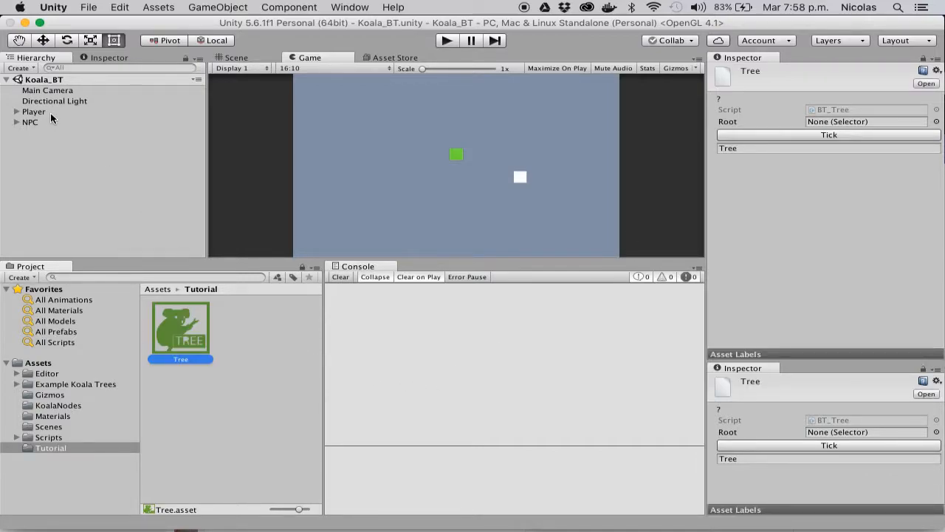
click(30, 121)
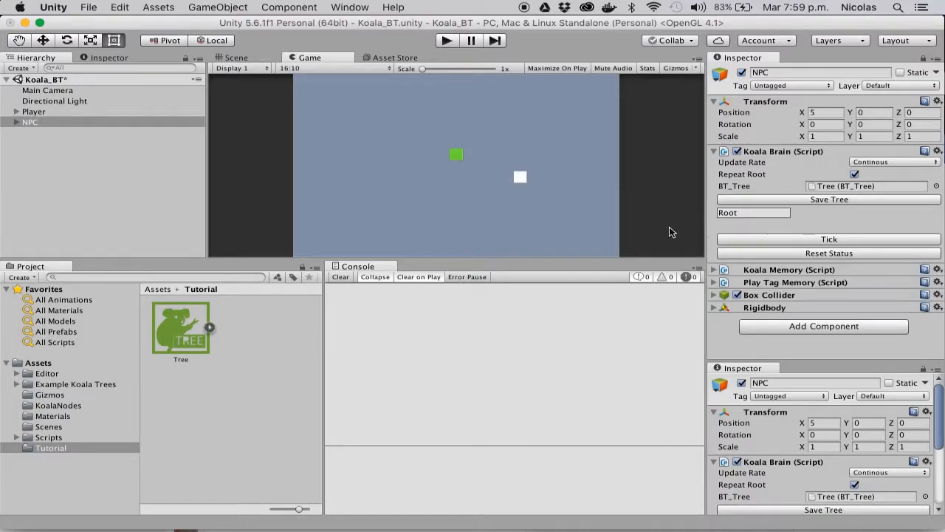
mouse_move(754, 267)
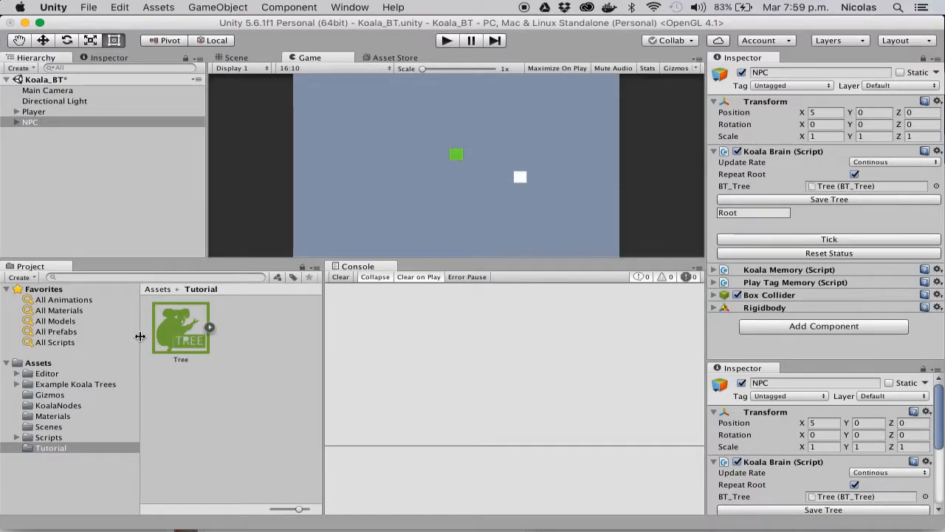
click(58, 404)
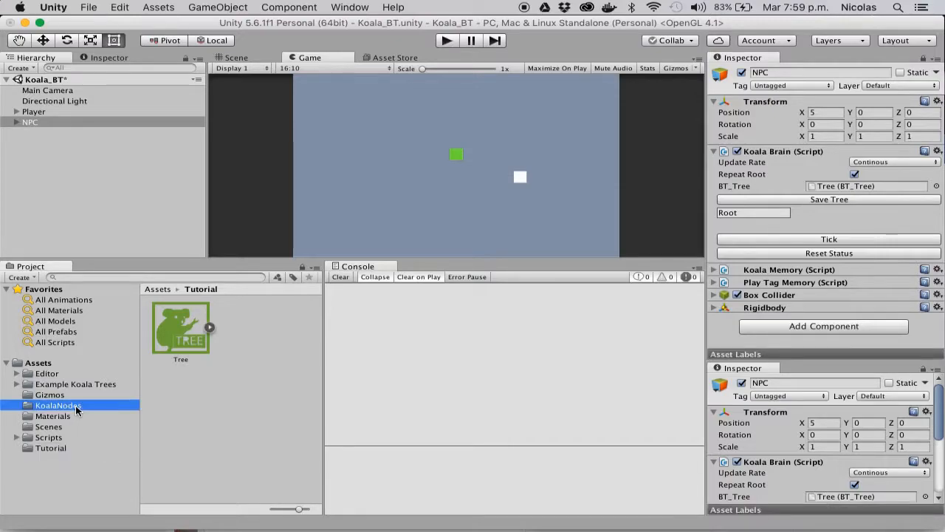
Add a Condition and a Selector from KoalaNodes under Root, reviewing the Condition's settings.
click(58, 405)
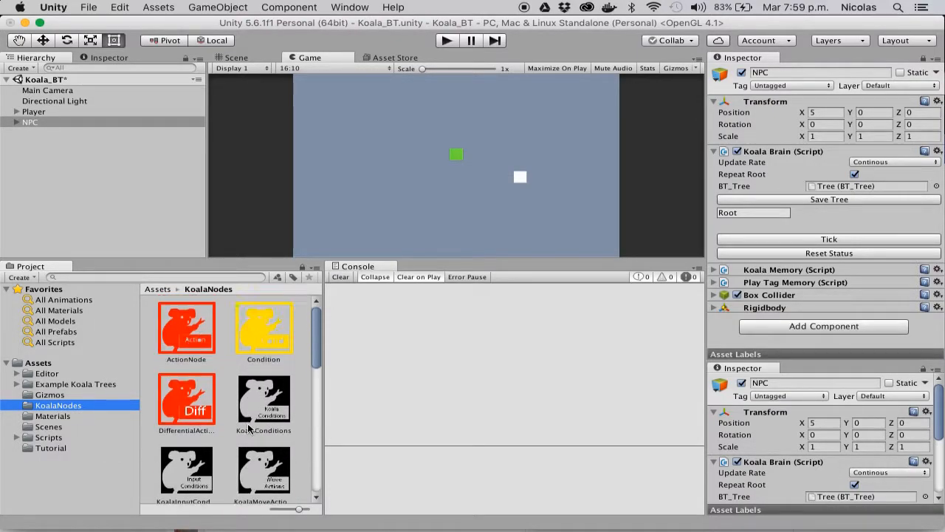
click(263, 328)
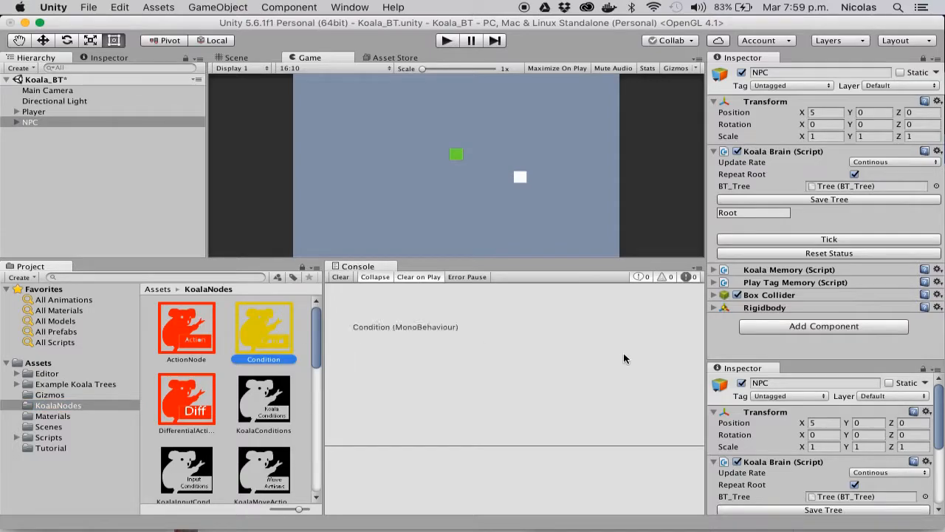
click(727, 213)
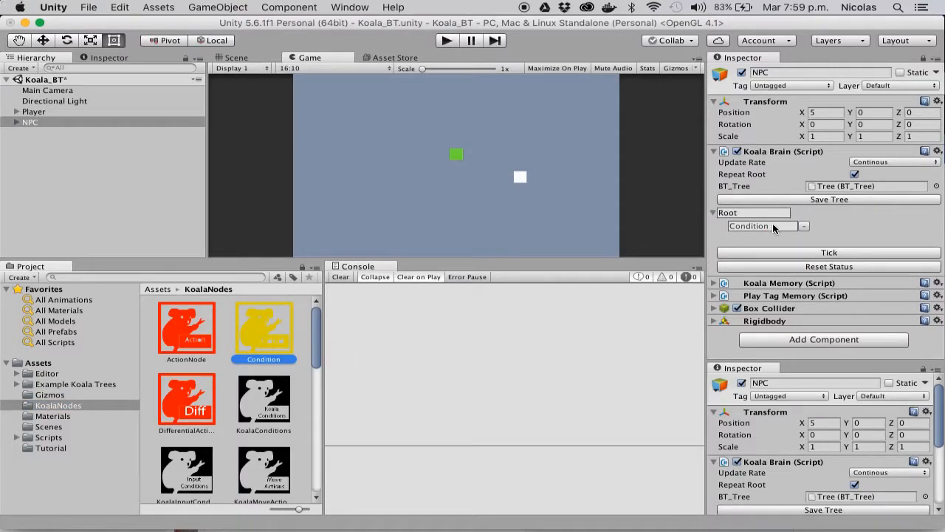
click(263, 327)
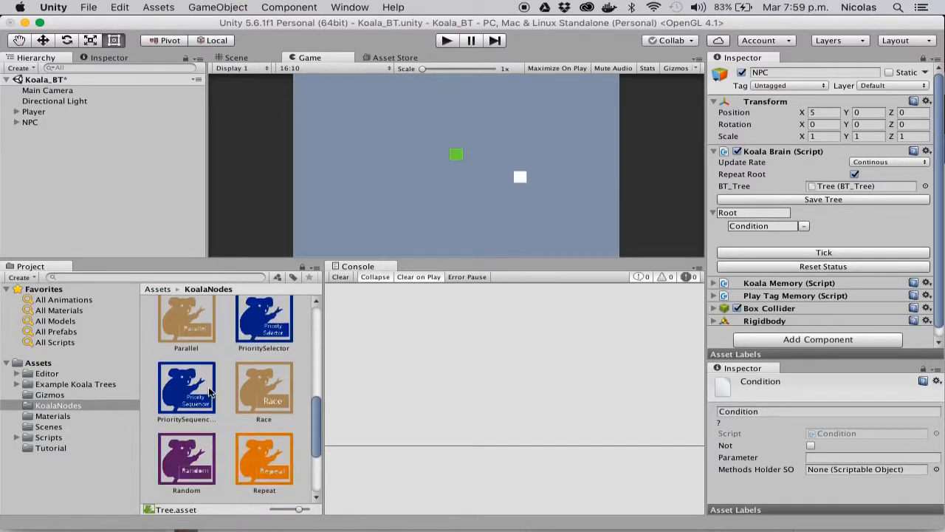
scroll(down, 3)
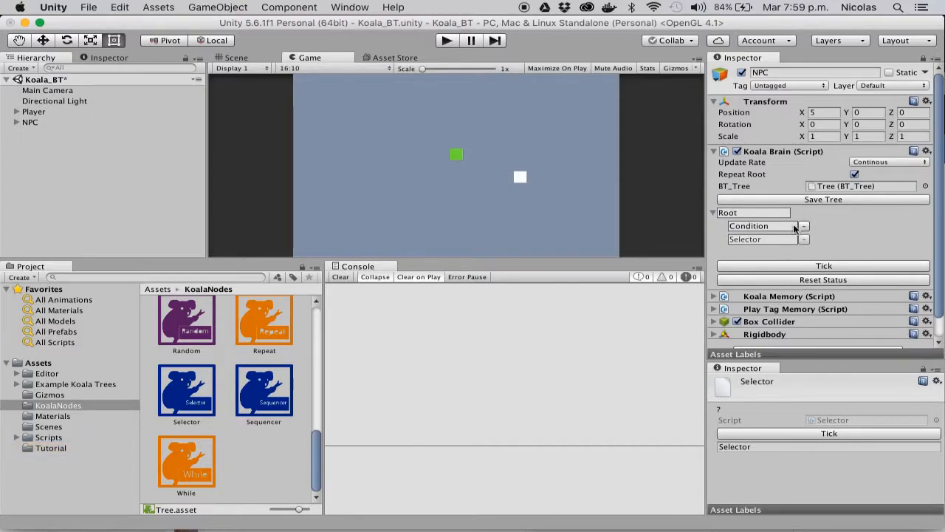
click(747, 226)
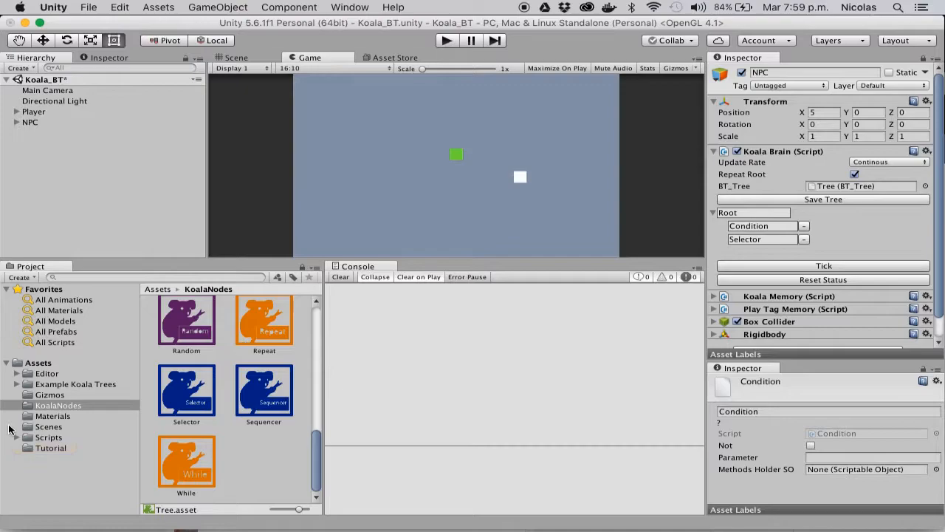
click(50, 447)
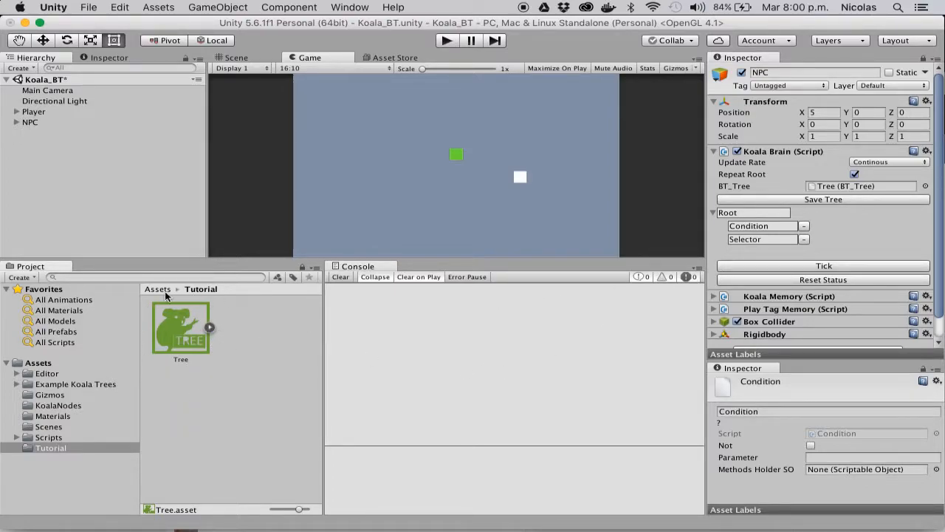
Inspect the Tree asset and save the NPC's edited tree into it with Save Tree.
click(180, 328)
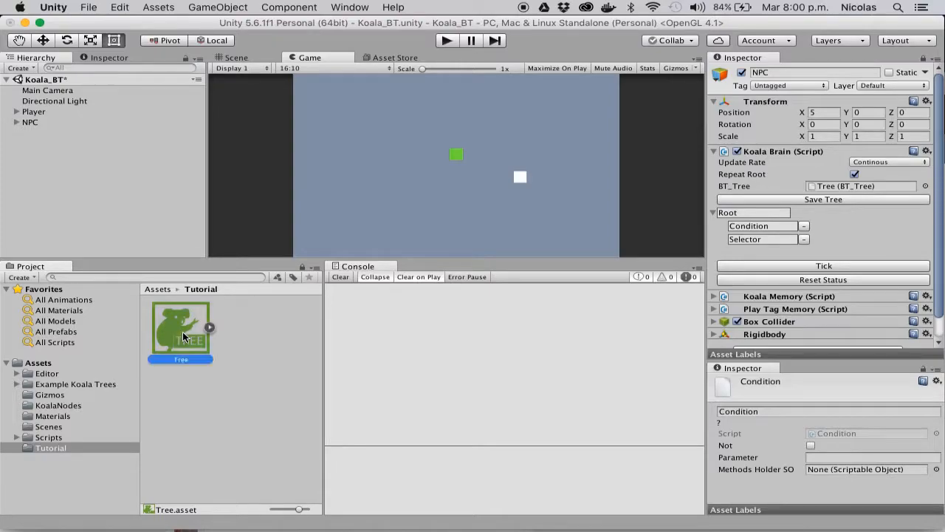
click(180, 327)
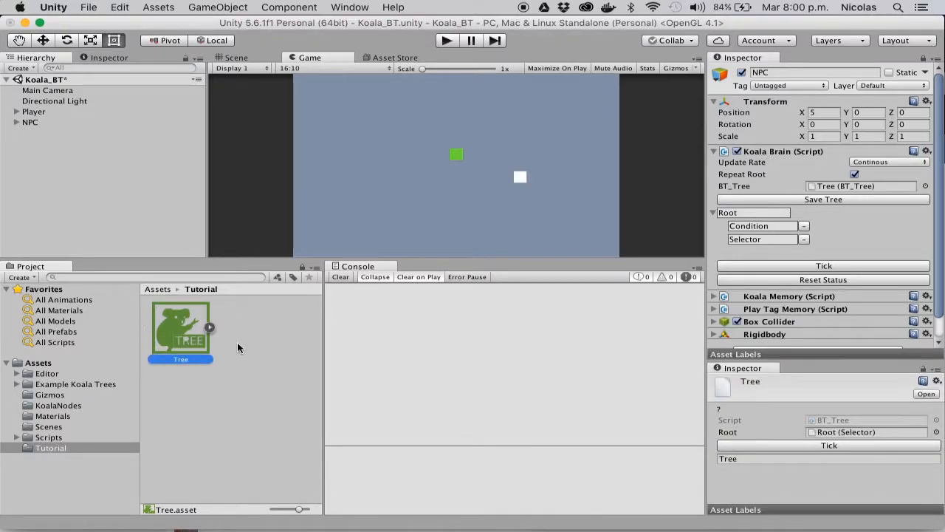
mouse_move(195, 326)
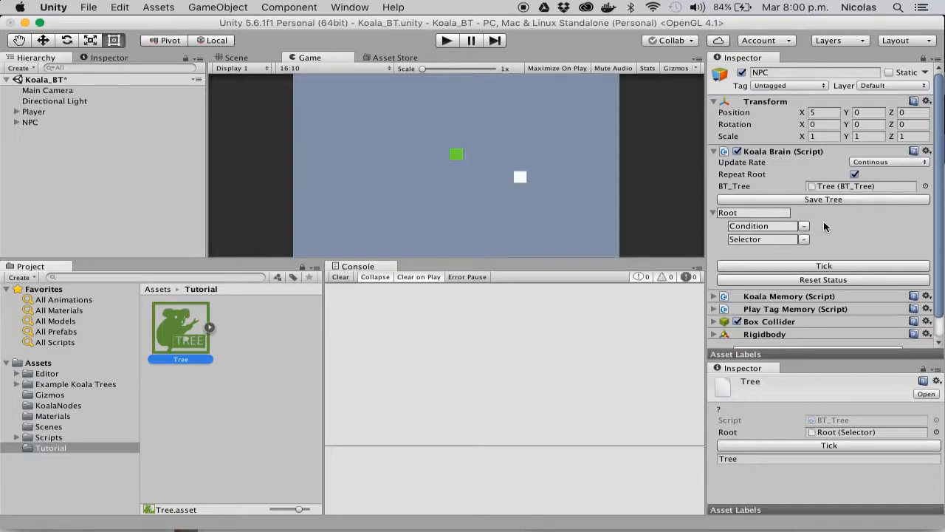
mouse_move(912, 248)
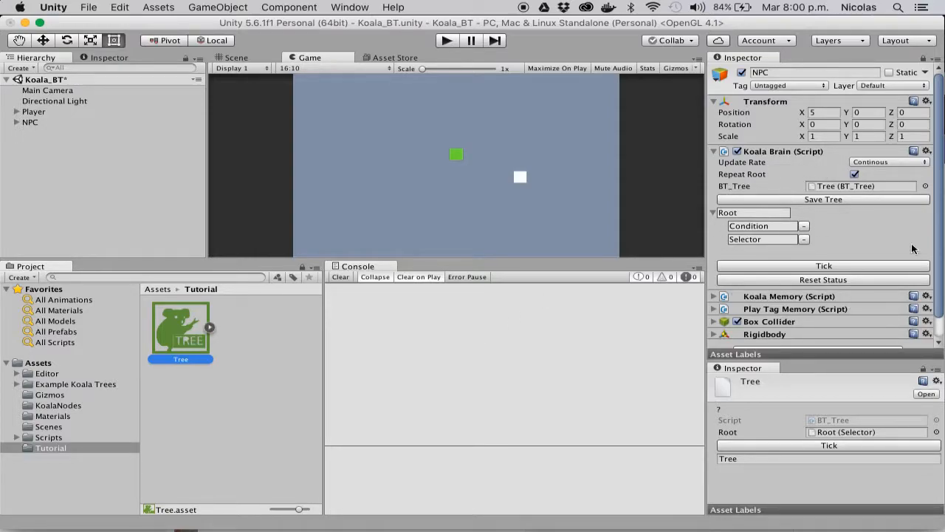
mouse_move(762, 183)
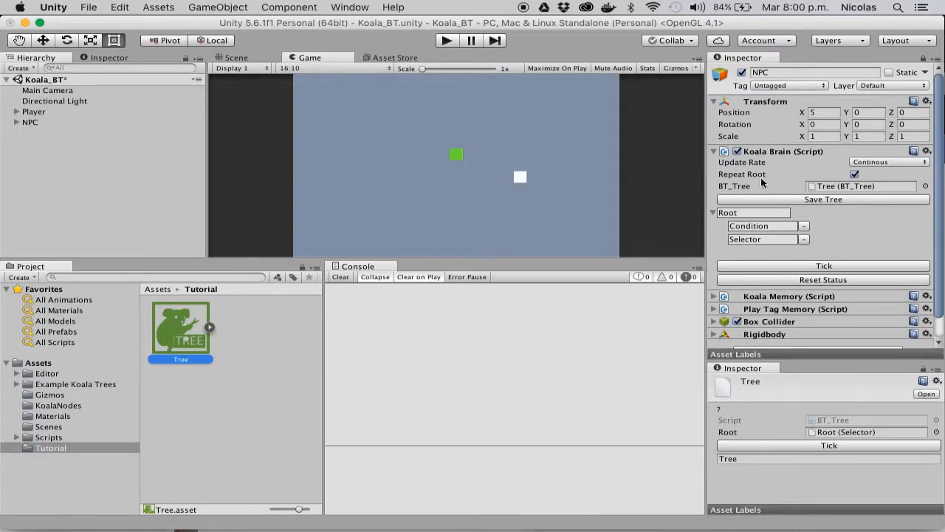
mouse_move(786, 233)
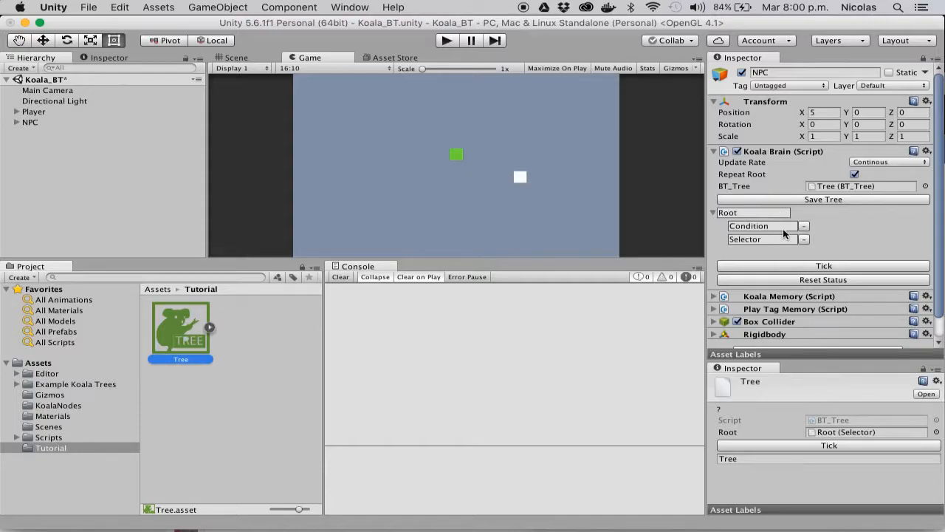
mouse_move(785, 203)
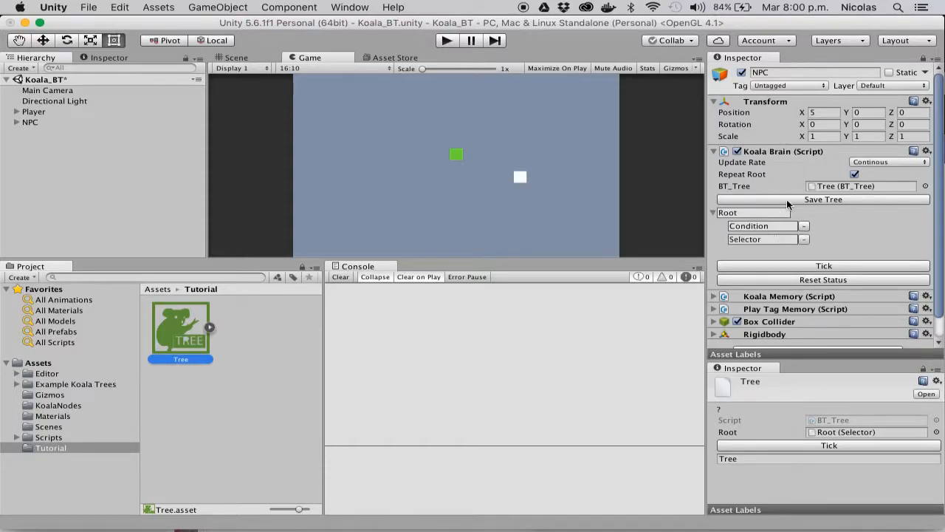
click(236, 57)
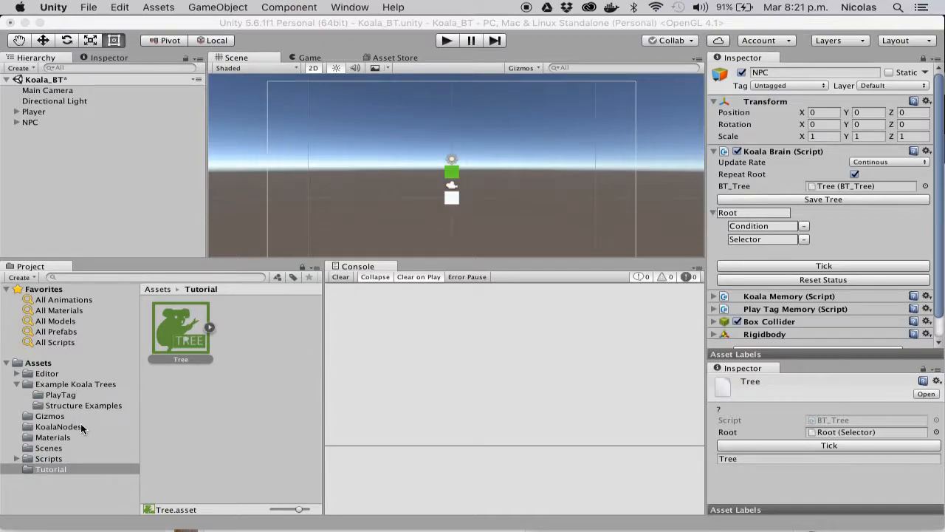
click(58, 425)
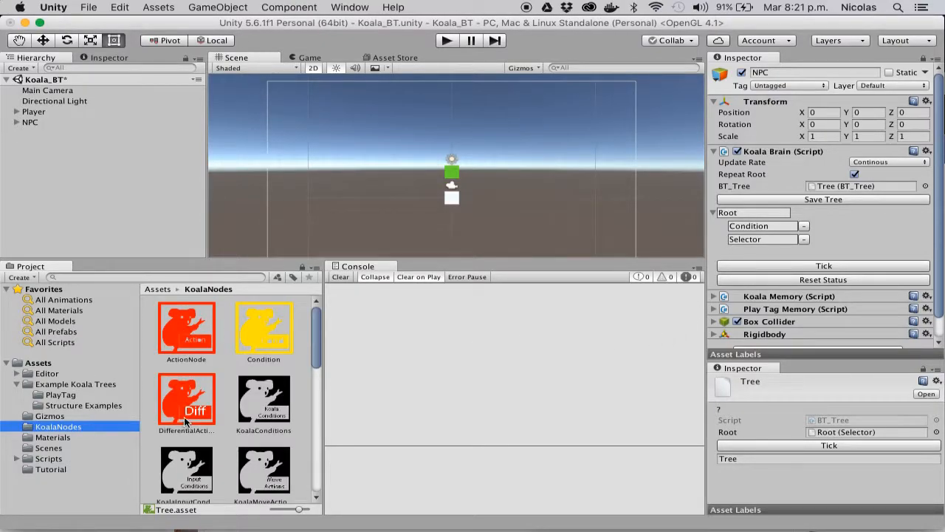
scroll(down, 3)
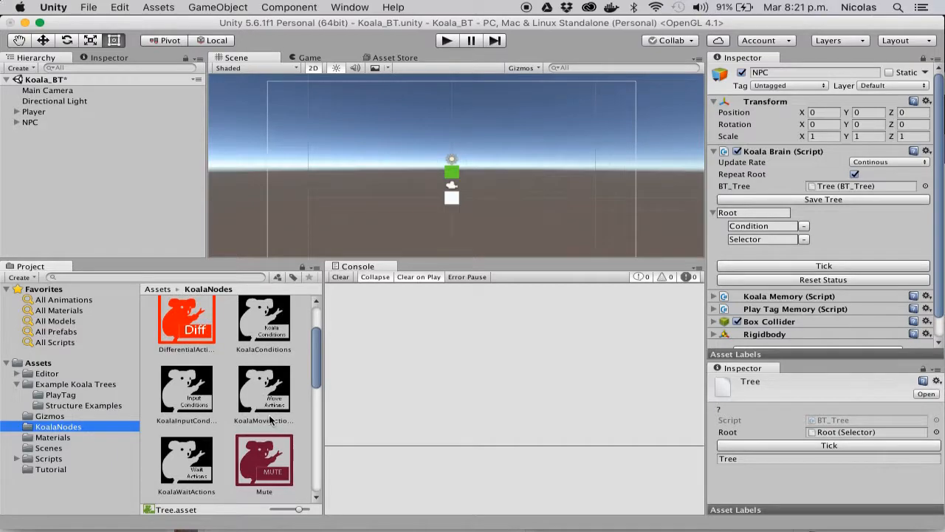
scroll(down, 3)
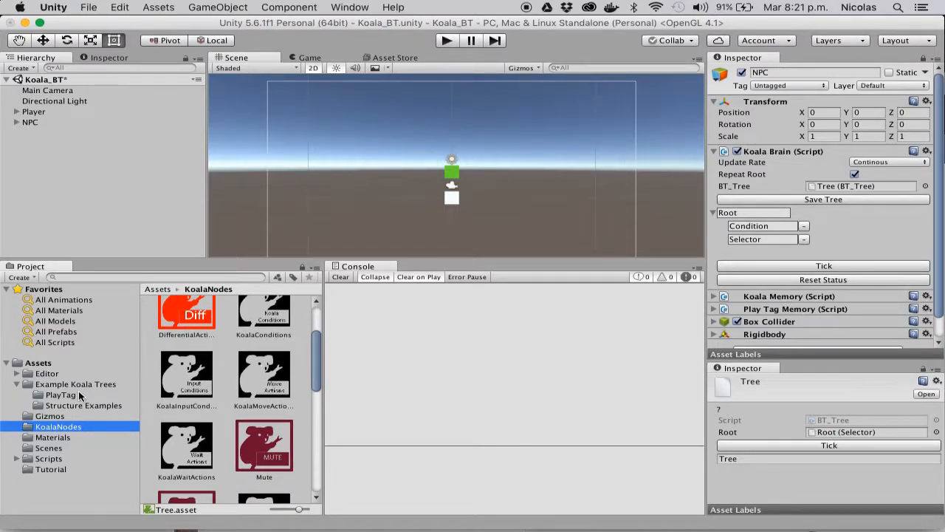
click(59, 394)
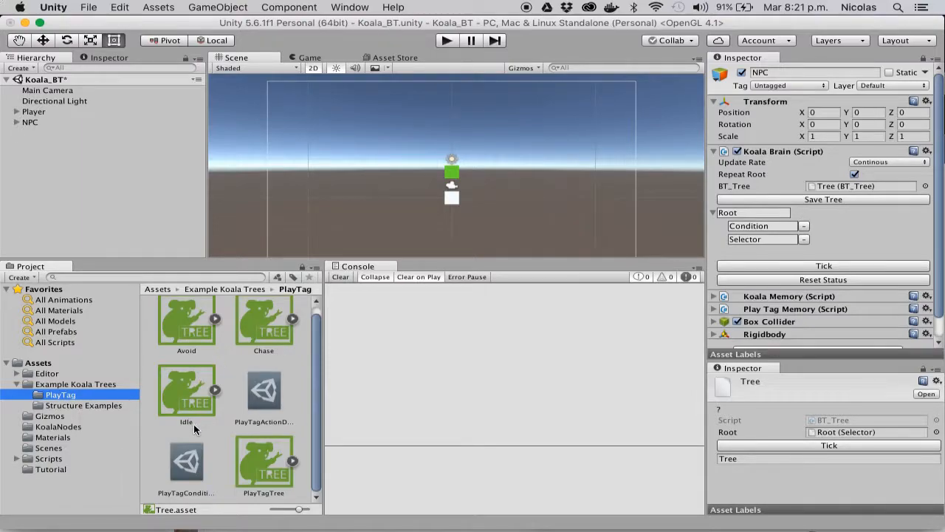
click(82, 404)
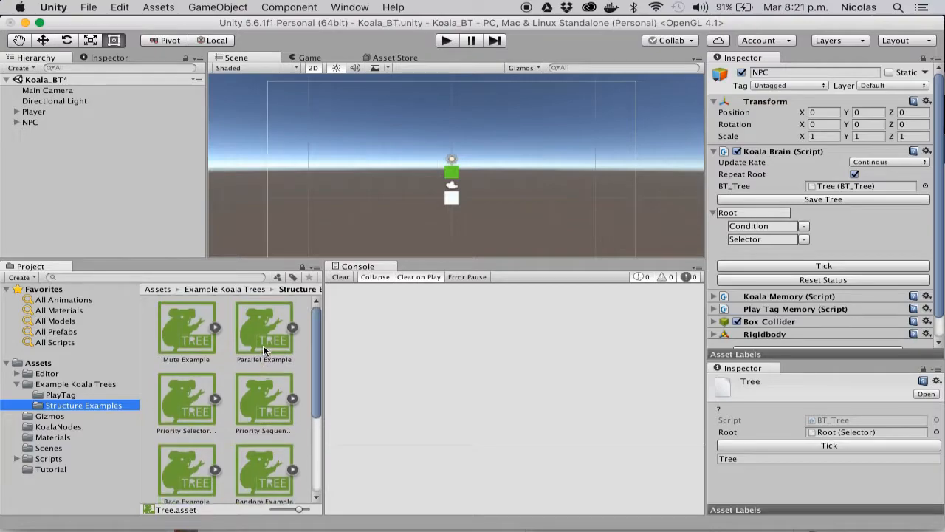
mouse_move(236, 441)
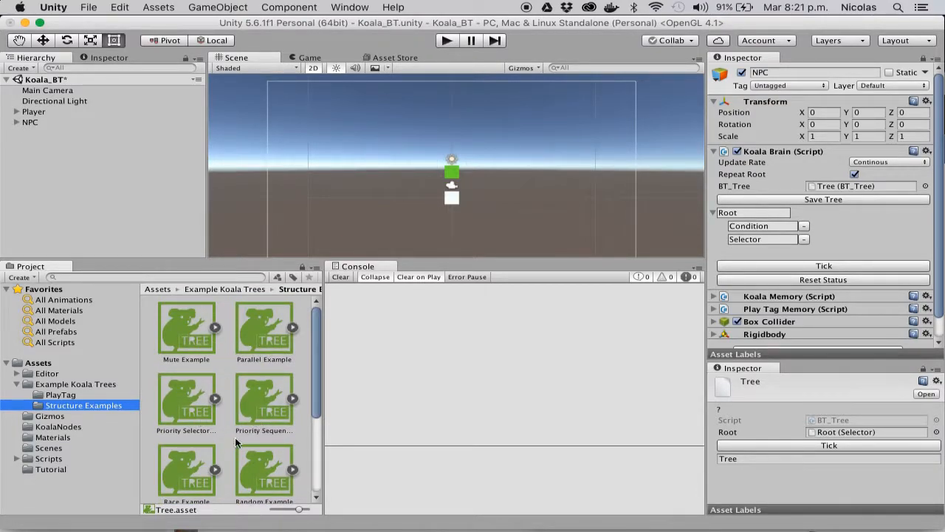
scroll(down, 3)
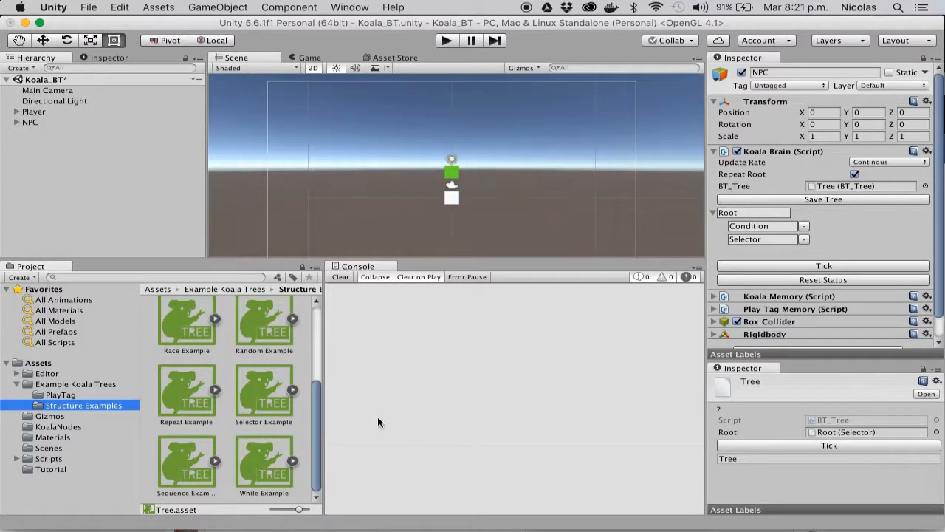
scroll(down, 3)
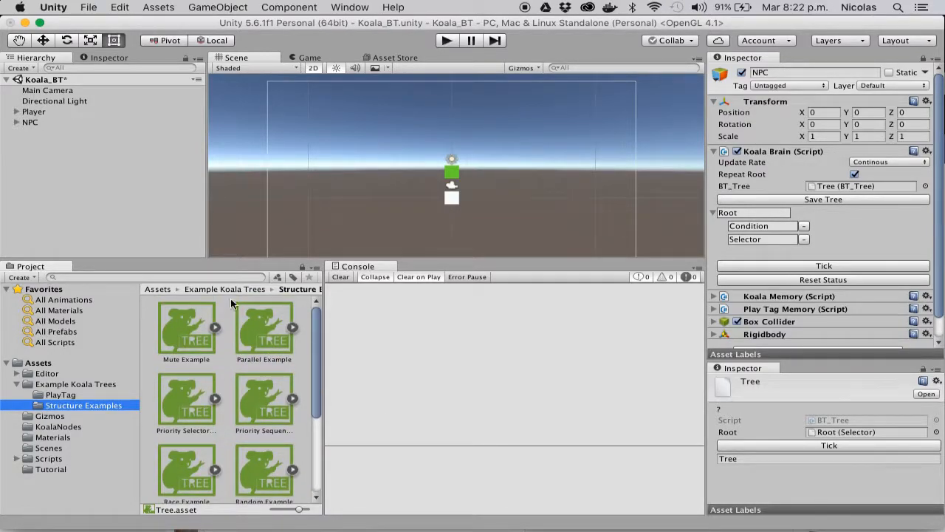
mouse_move(248, 469)
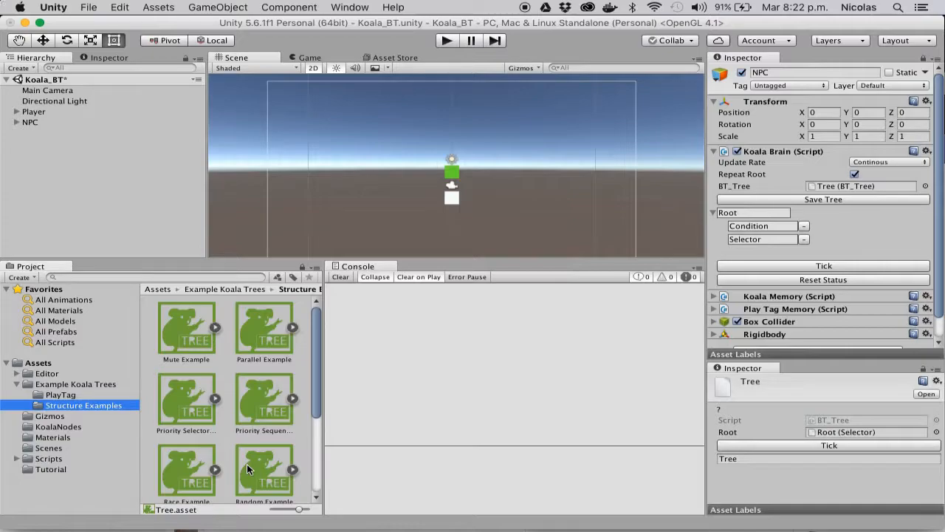
mouse_move(412, 425)
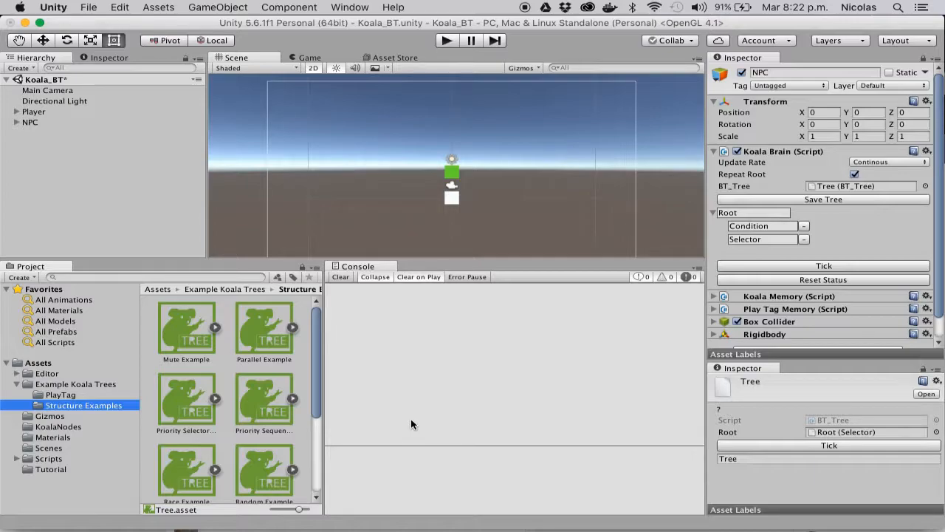
mouse_move(82, 429)
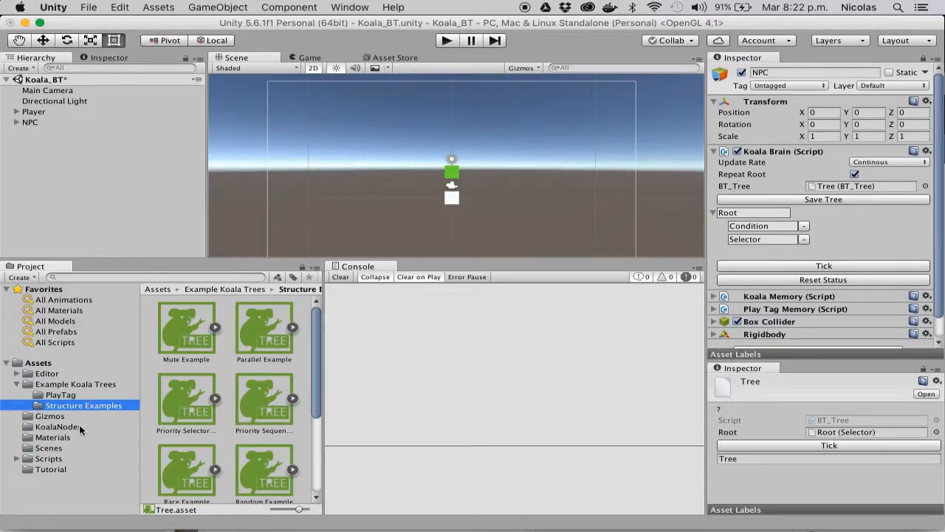
click(58, 425)
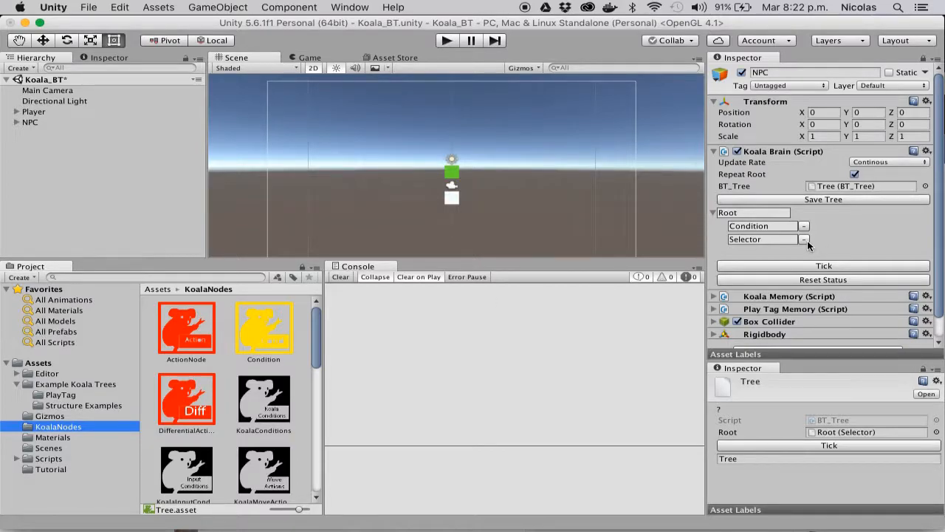
Replace Root's children with a single ActionNode and show its On Tick event.
click(186, 328)
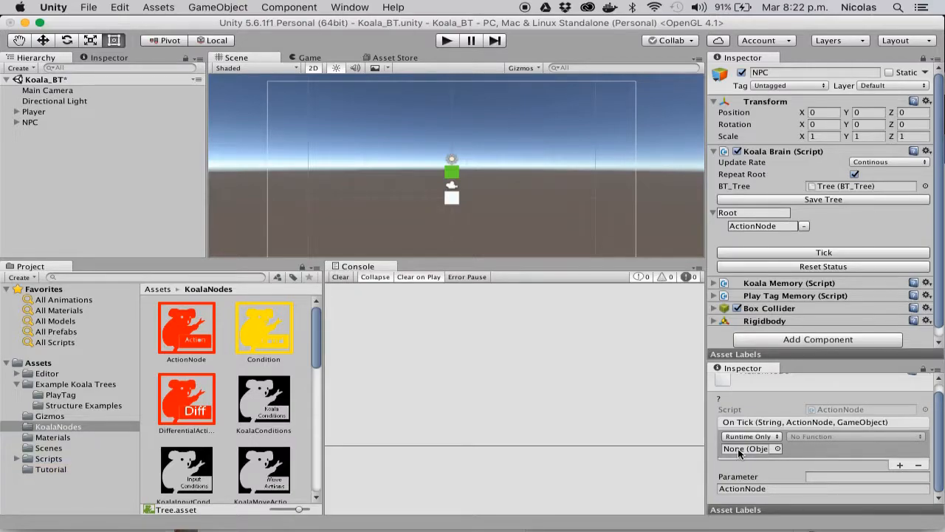
mouse_move(745, 514)
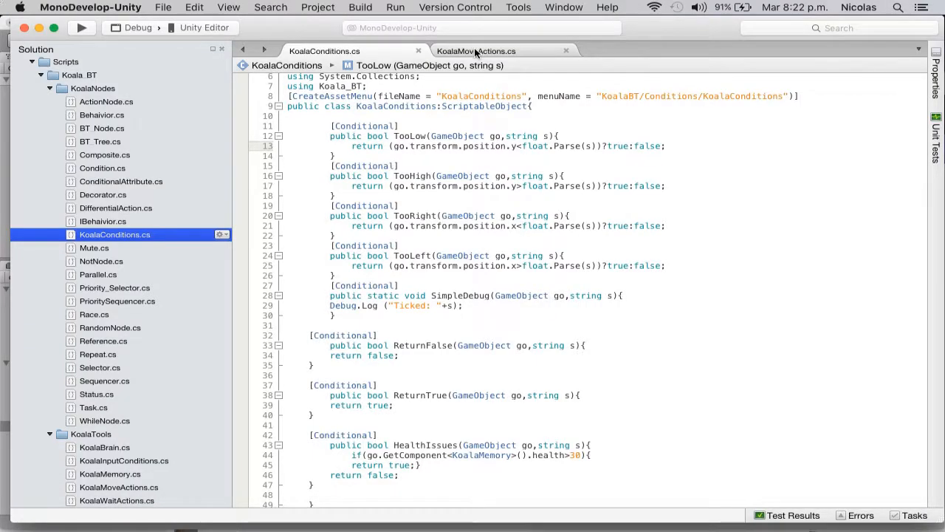
Review the [Conditional] methods in KoalaConditions.cs, then return to Unity.
click(476, 50)
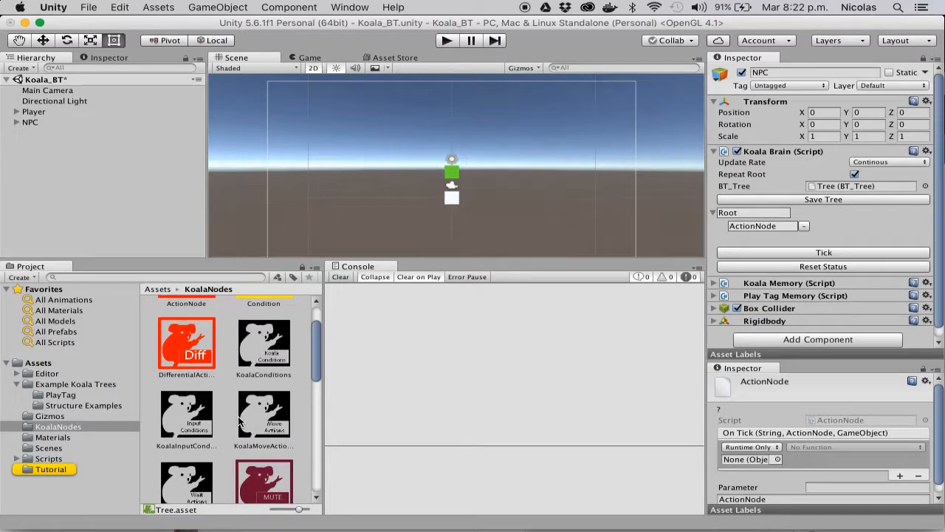
Set the On Tick event to call KoalaMoveActions.MoveToVec.
click(750, 458)
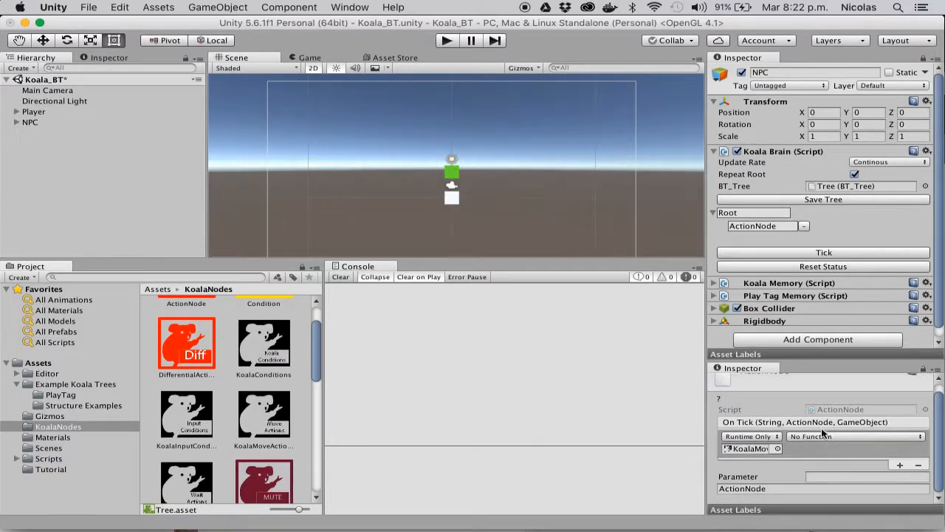
click(836, 468)
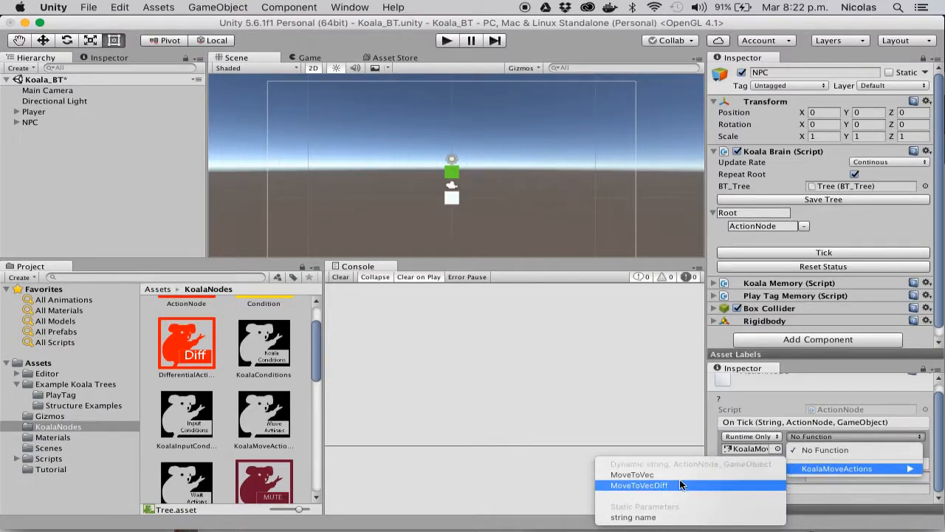
click(632, 474)
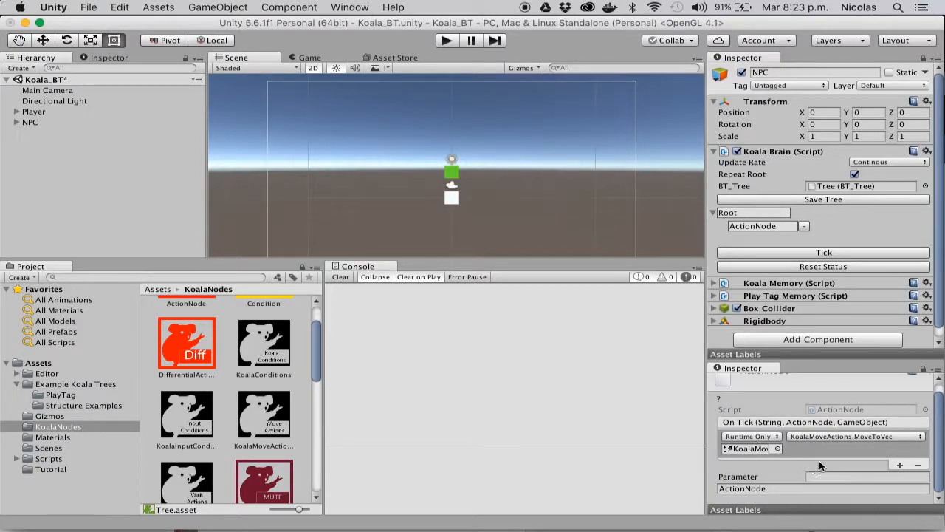
mouse_move(856, 455)
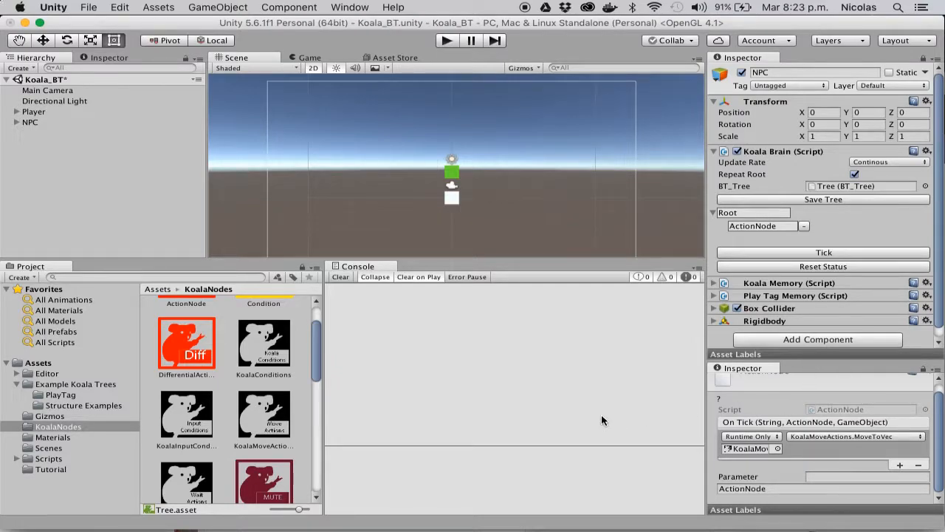
mouse_move(806, 229)
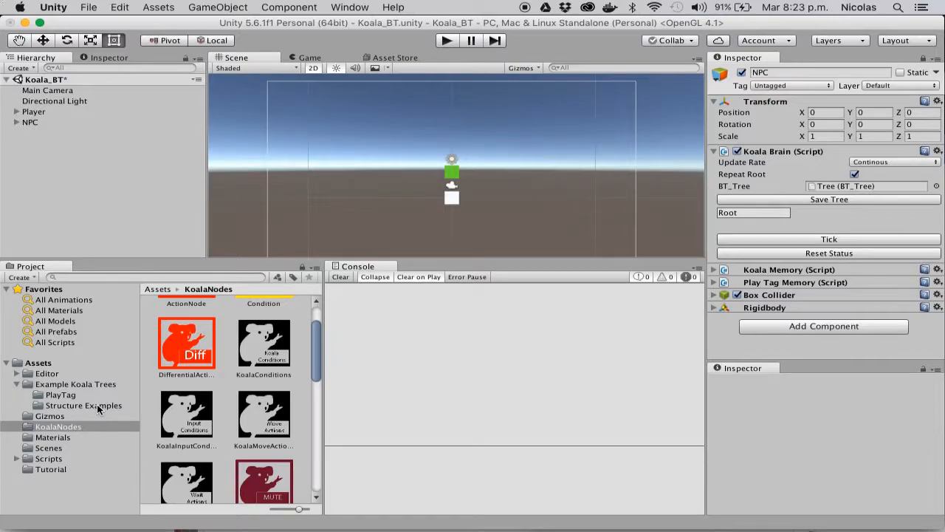
Set Root's child to the Parallel Example tree from Structure Examples.
click(83, 405)
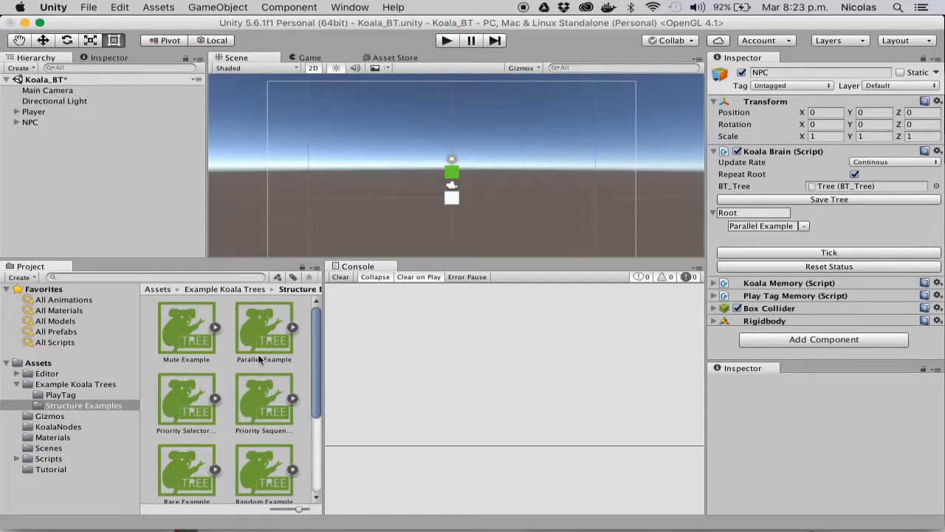
scroll(down, 3)
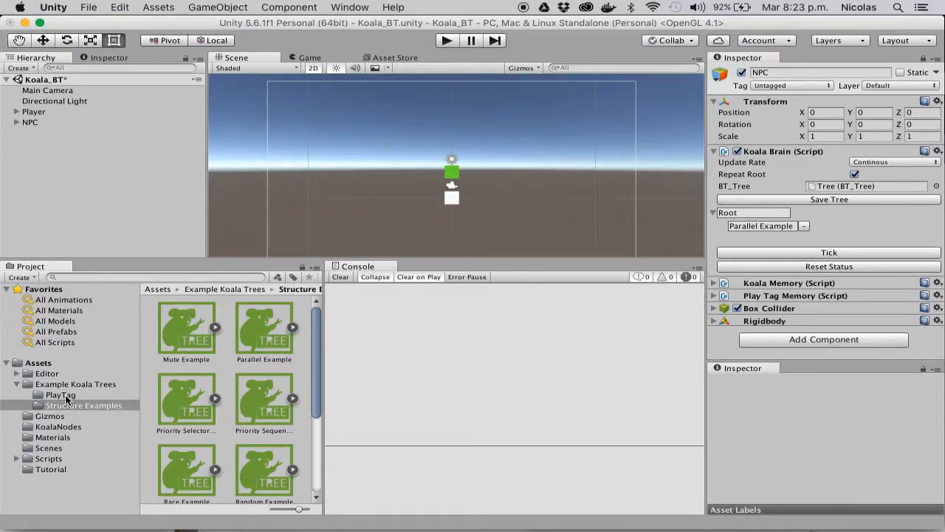
Assign PlayTagTree from the PlayTag folder to the Koala Brain's BT_Tree field.
click(60, 394)
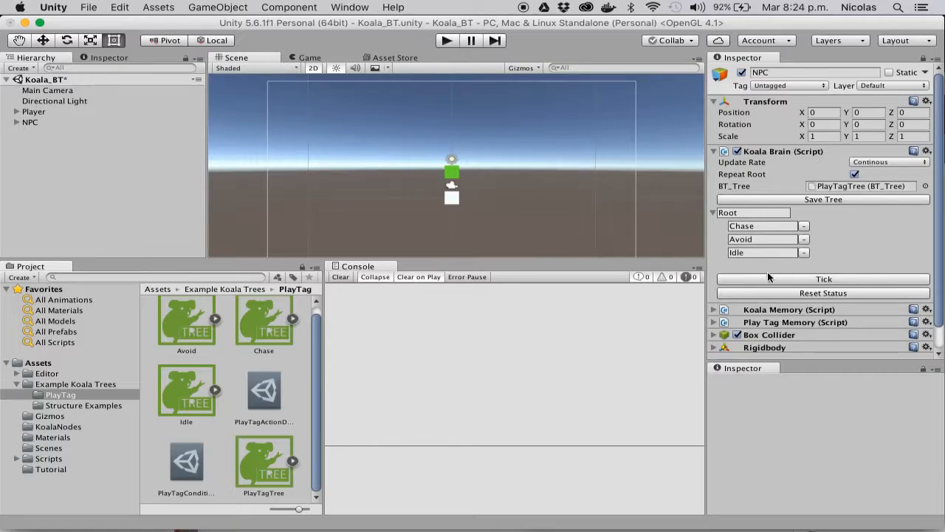
mouse_move(183, 405)
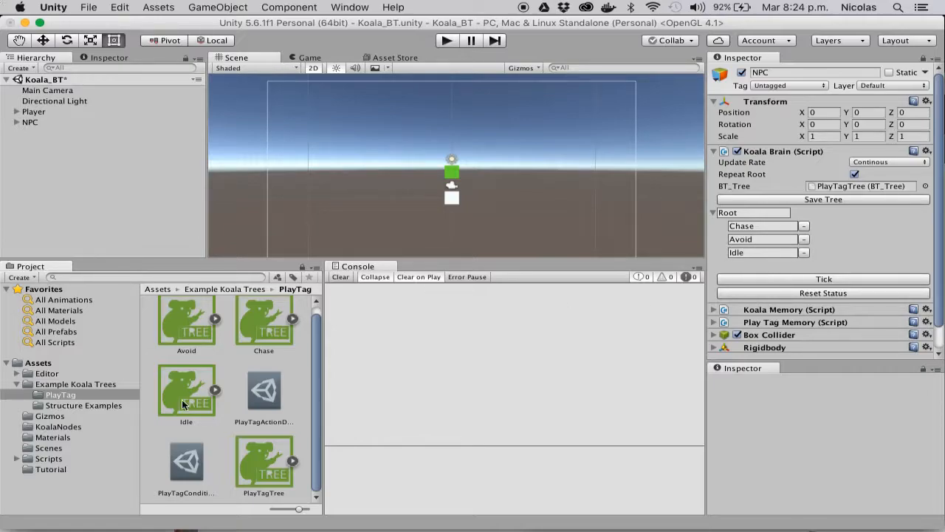
click(83, 404)
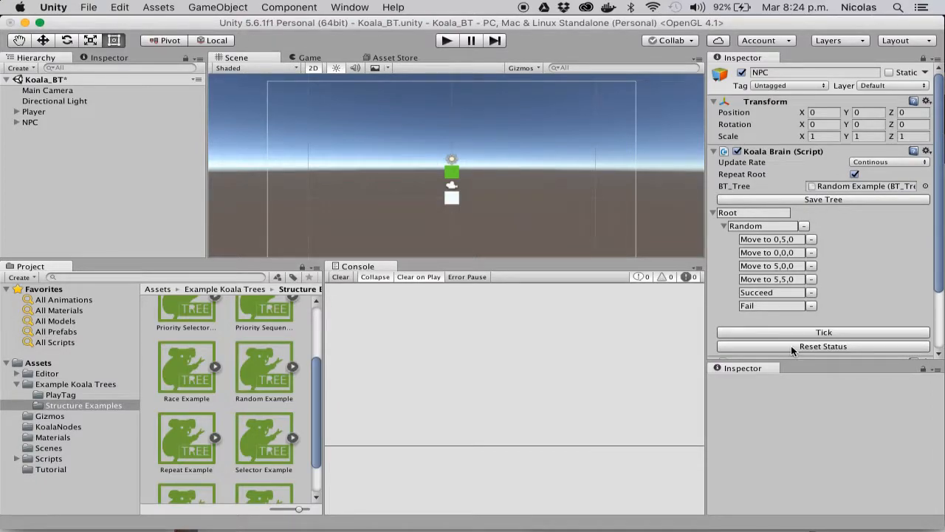
mouse_move(539, 225)
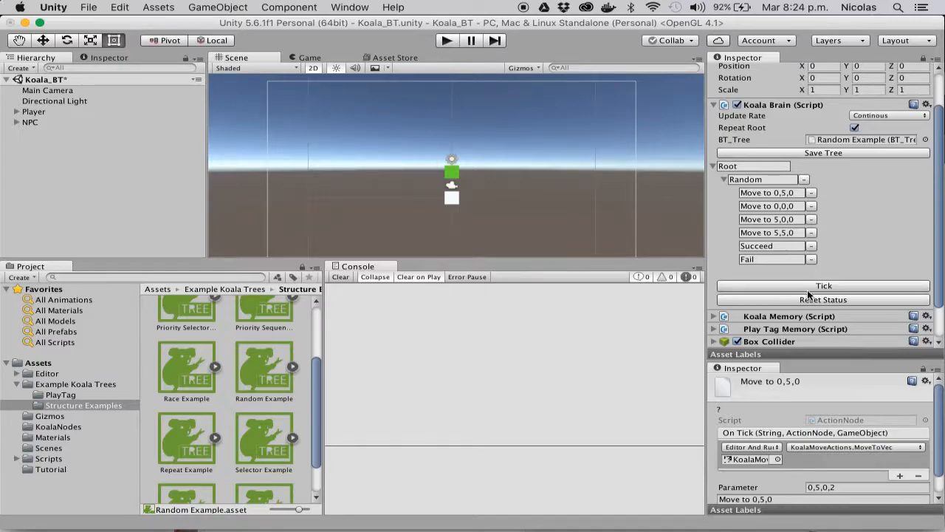
Tick the Random Example tree once so the NPC moves to 5,0,0.
click(765, 205)
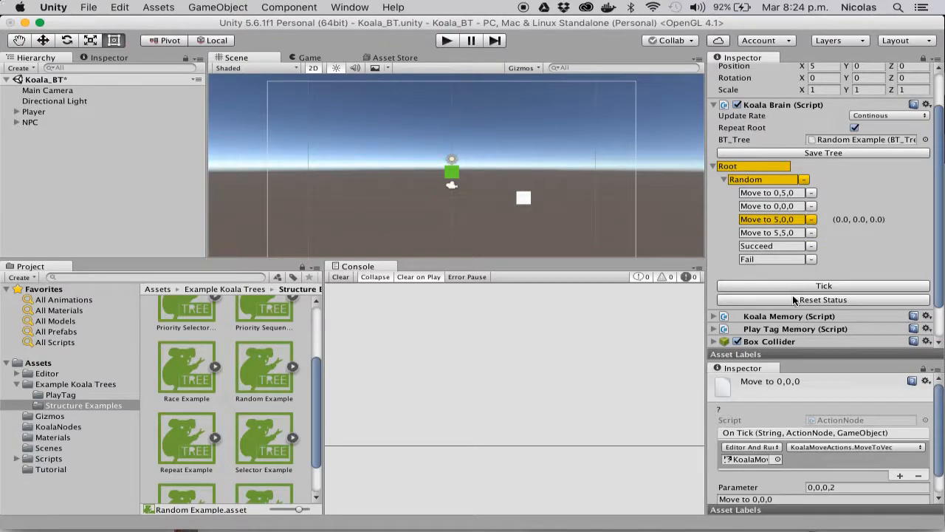
mouse_move(785, 237)
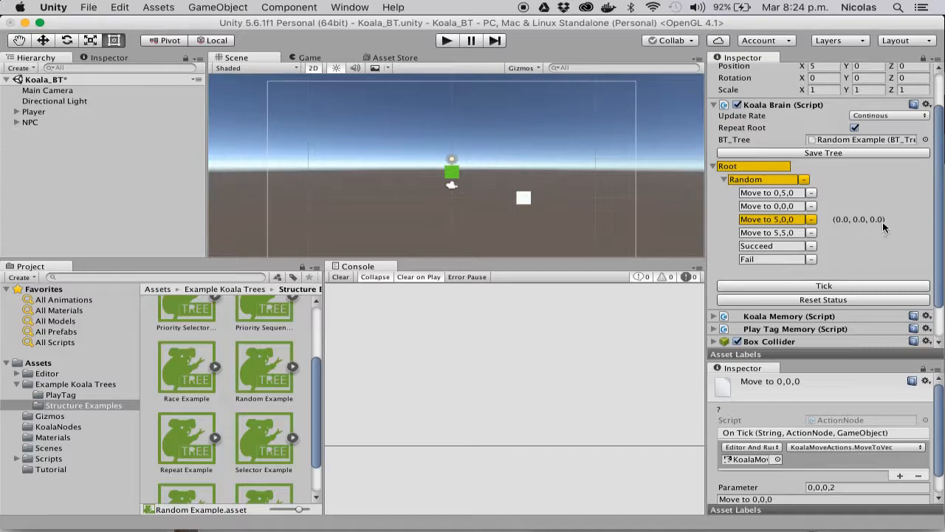
mouse_move(827, 242)
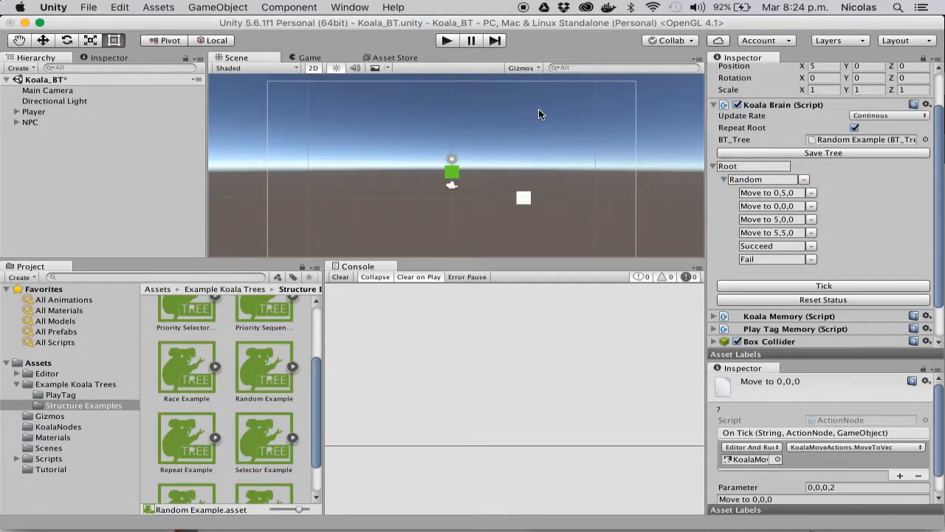
mouse_move(535, 145)
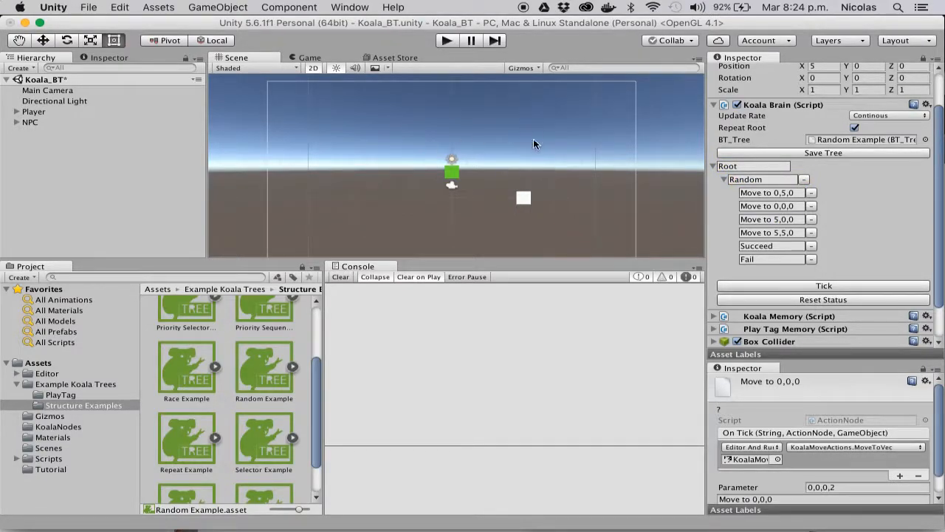